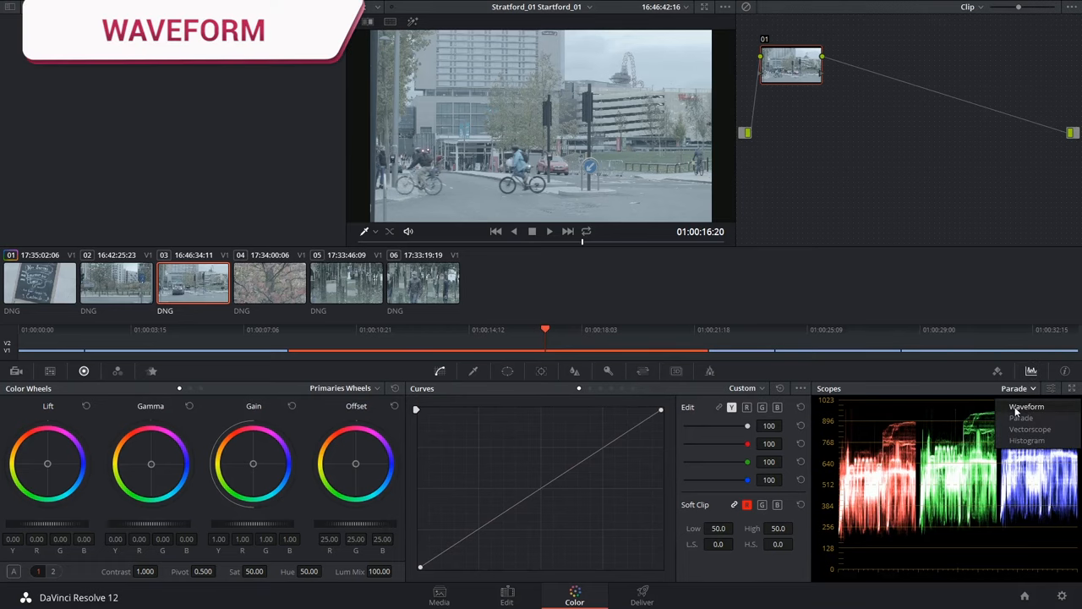
Show the luma Waveform in the scope and enlarge the viewer with Alt+F.
click(1026, 406)
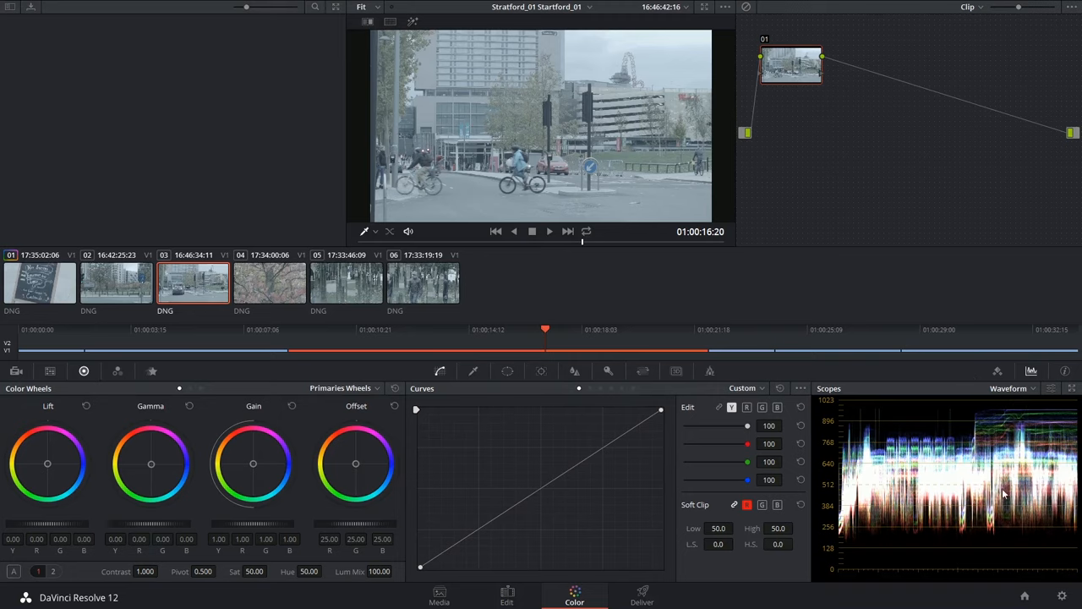
mouse_move(1015, 437)
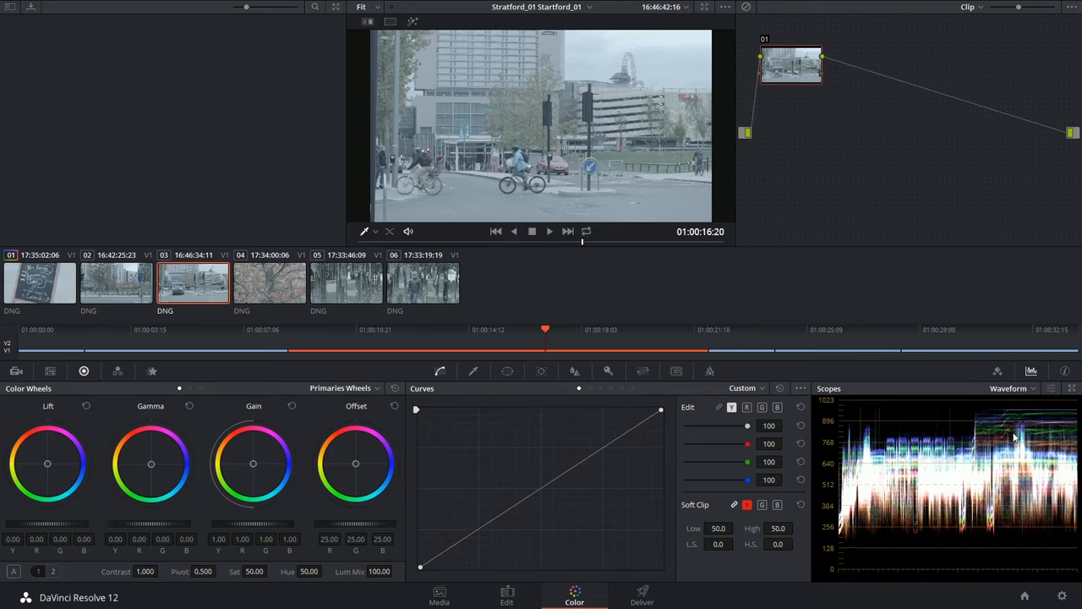
key(alt+f)
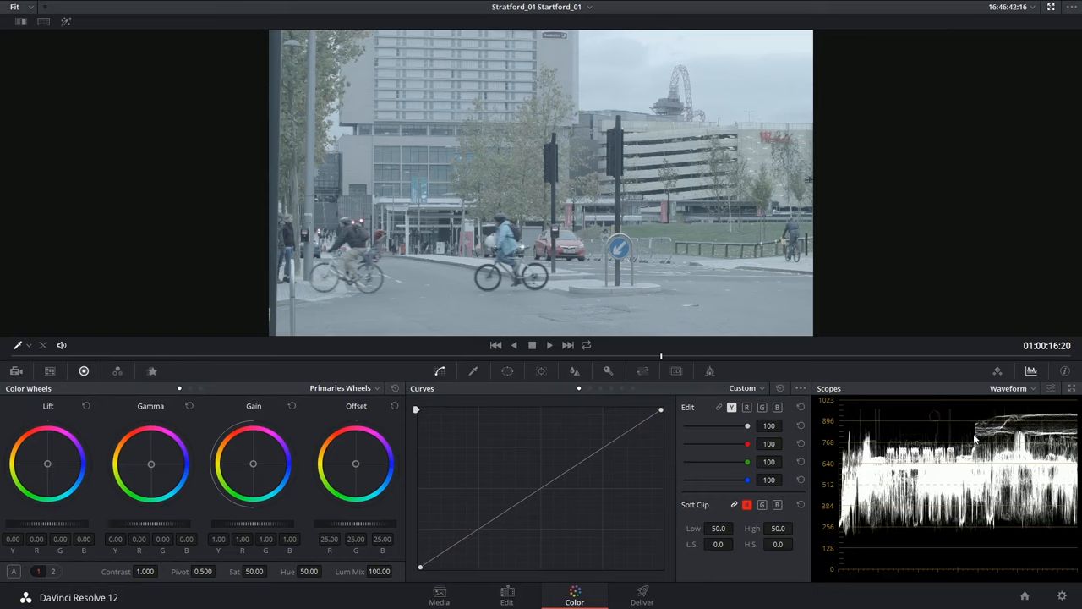
Scrub to an earlier Stratford frame with cyclists on the right.
click(1051, 388)
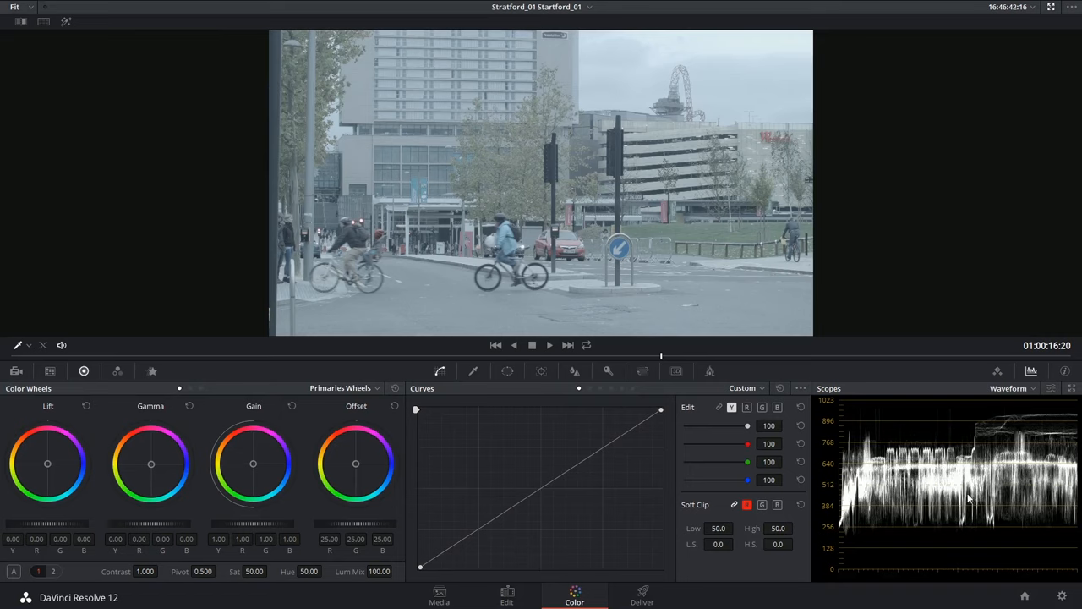
mouse_move(997, 497)
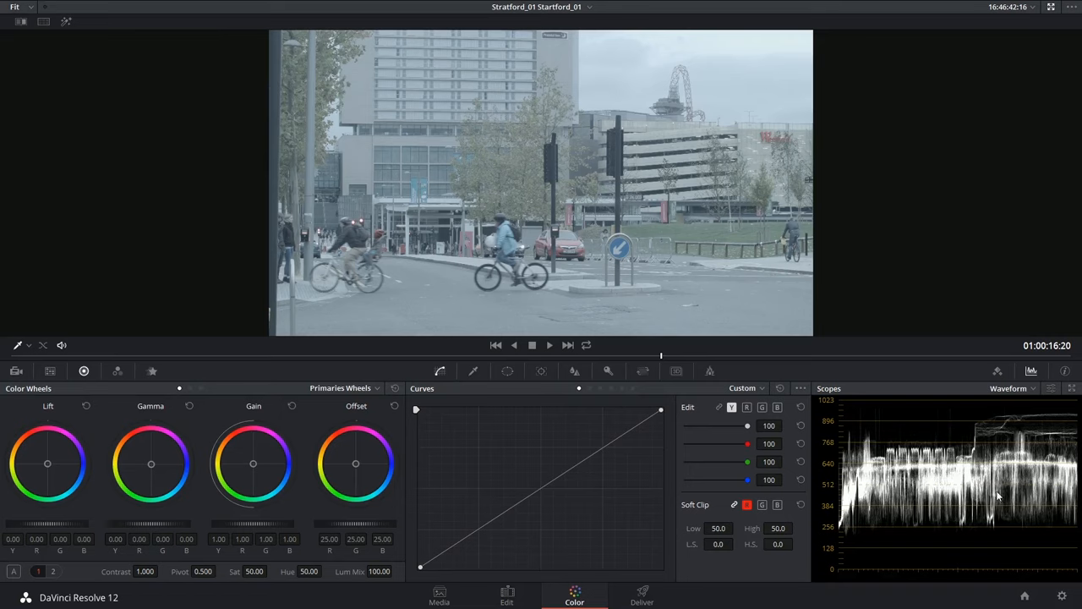
mouse_move(932, 471)
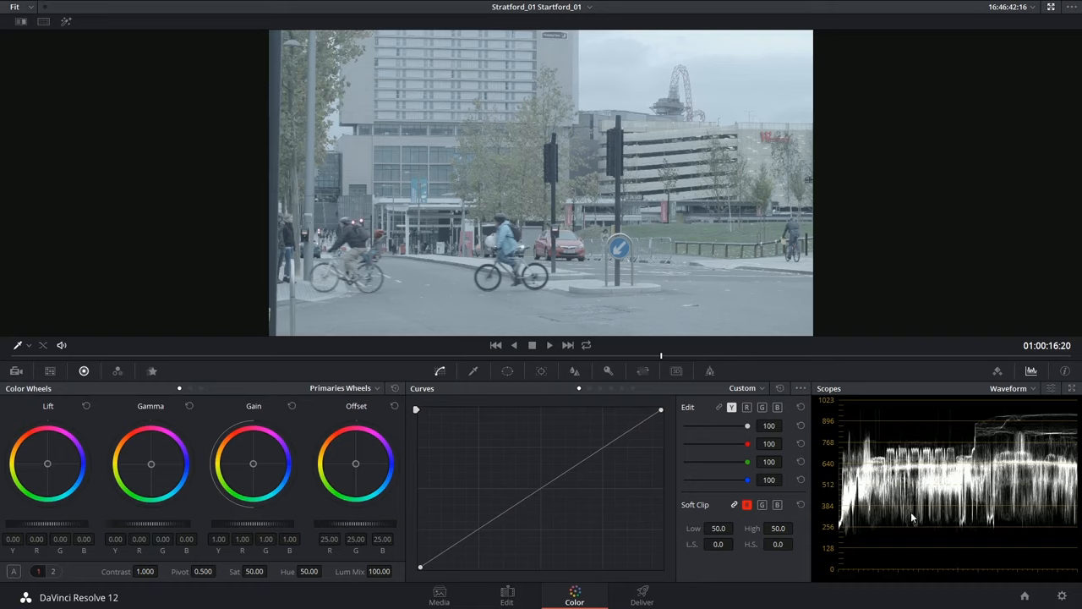
mouse_move(926, 491)
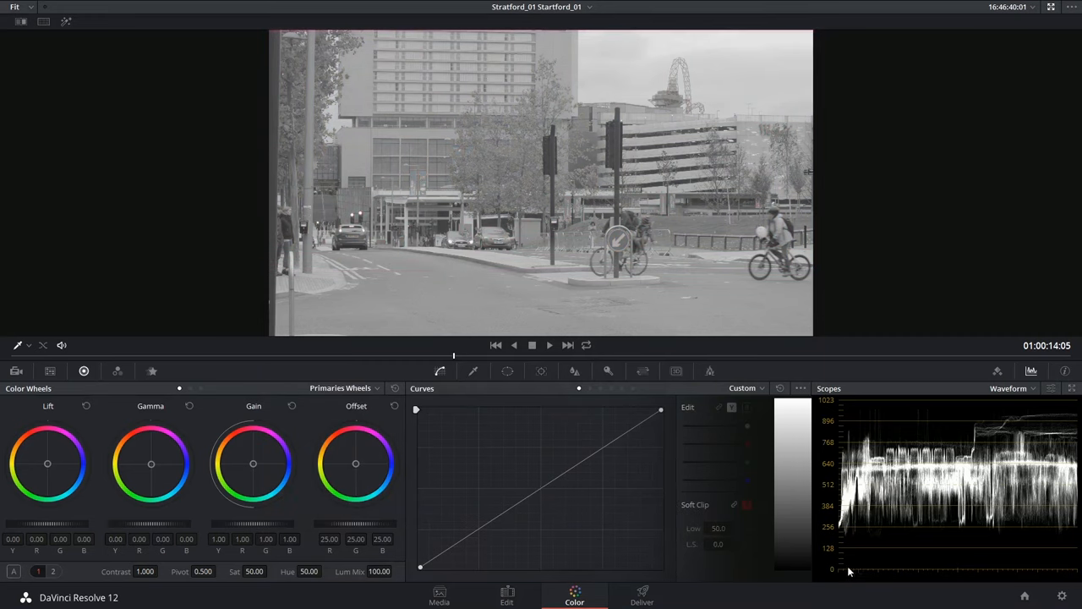
mouse_move(849, 571)
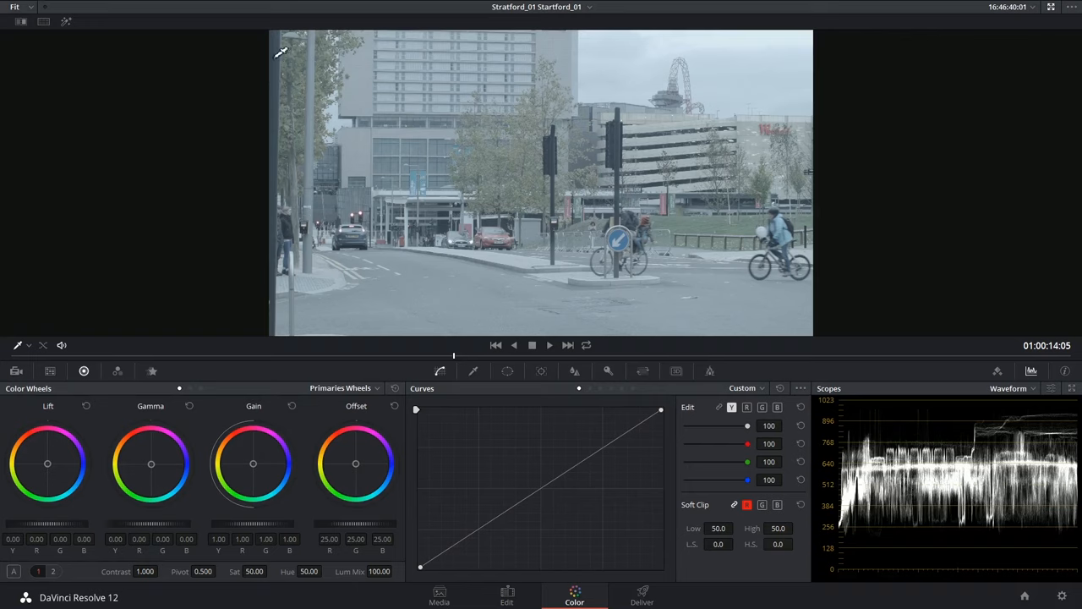
mouse_move(276, 57)
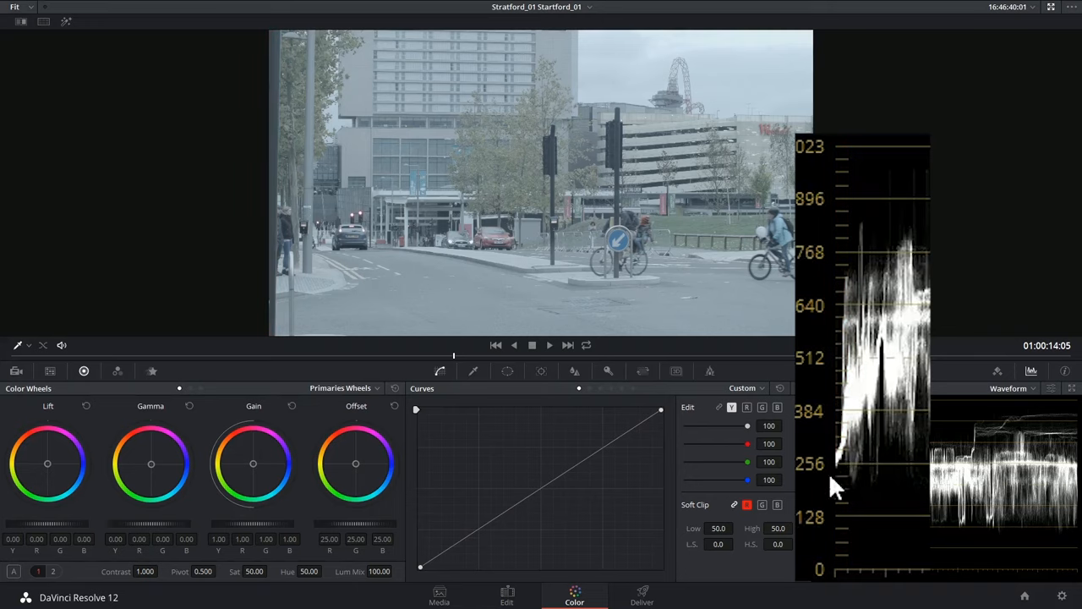
mouse_move(848, 472)
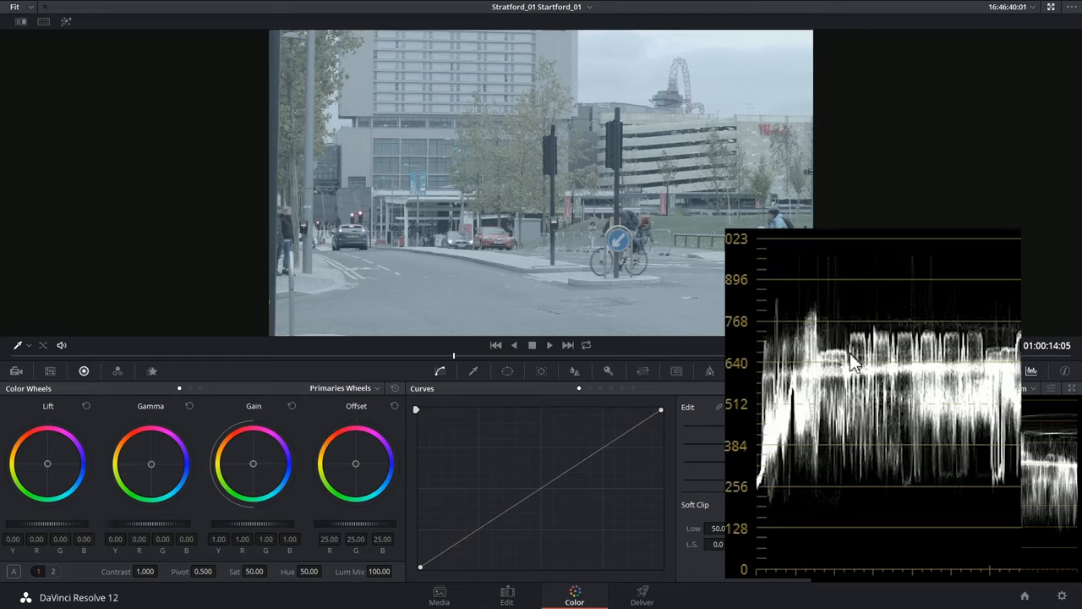
mouse_move(900, 363)
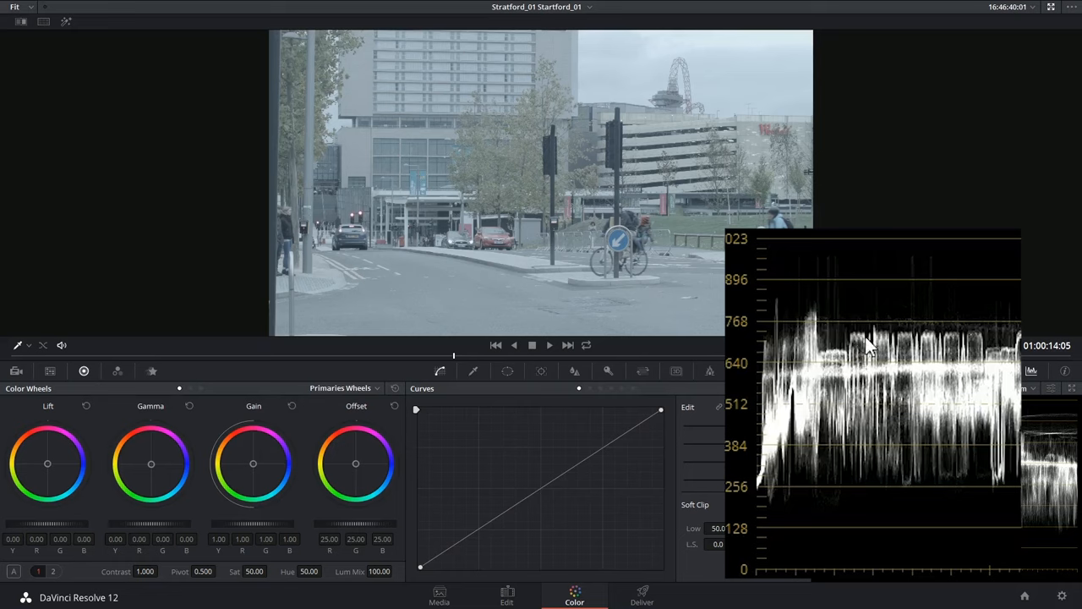
mouse_move(876, 361)
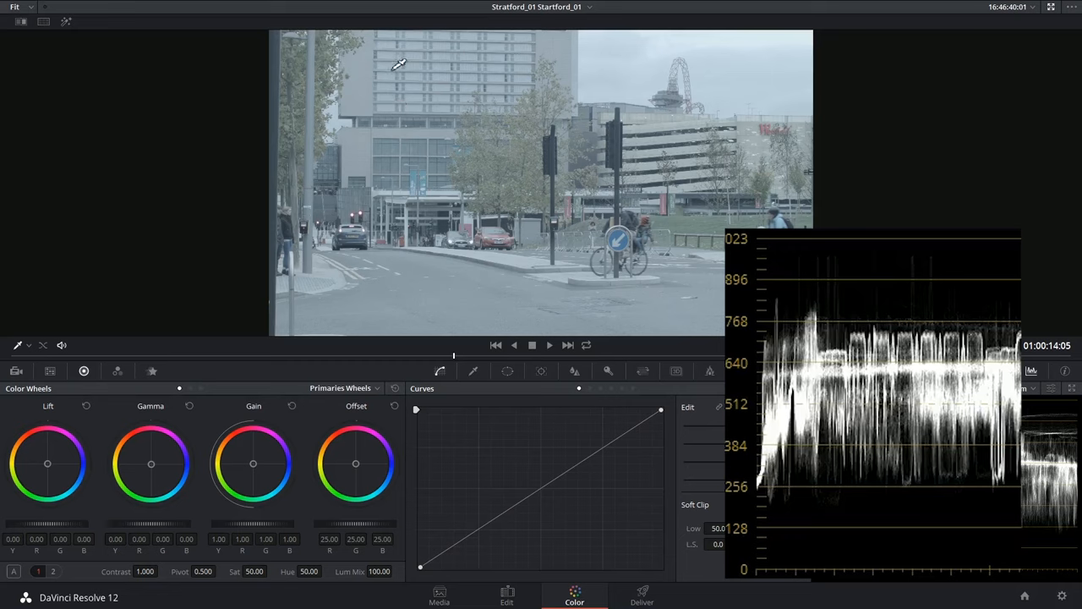
mouse_move(409, 77)
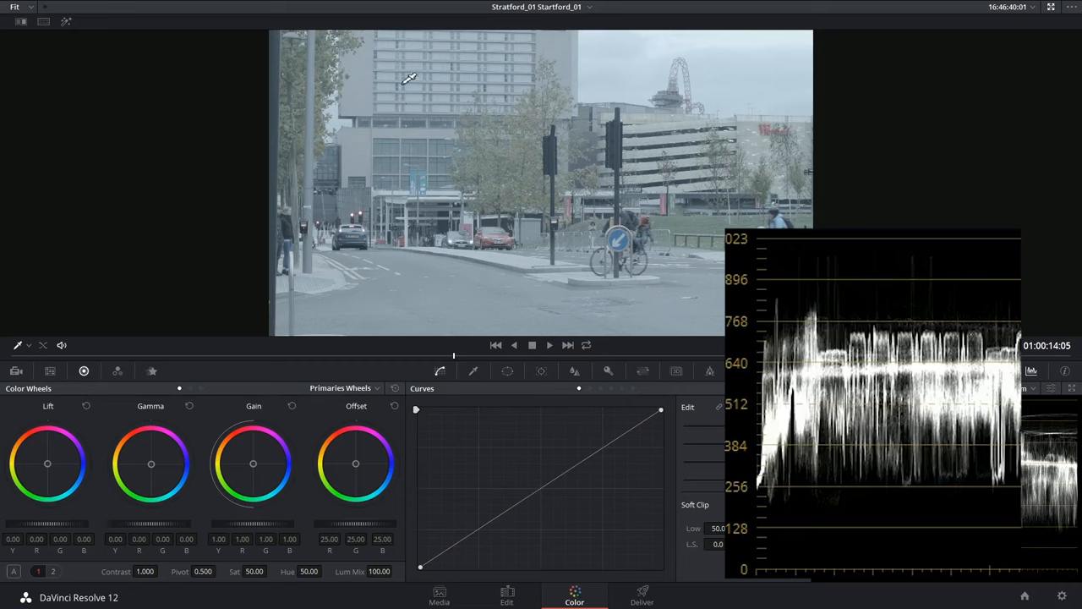
mouse_move(900, 342)
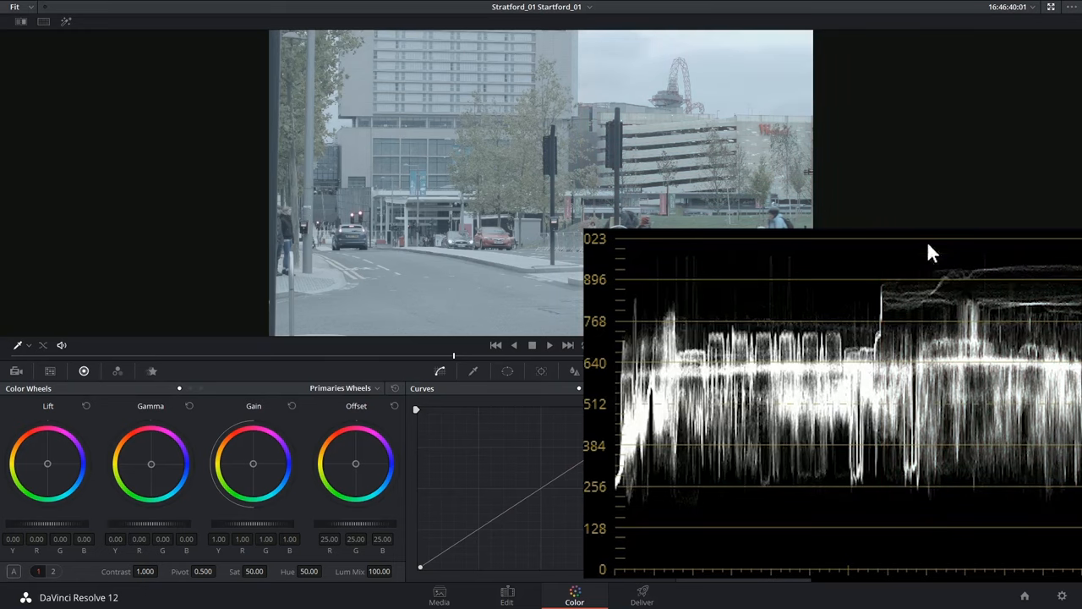
mouse_move(1069, 326)
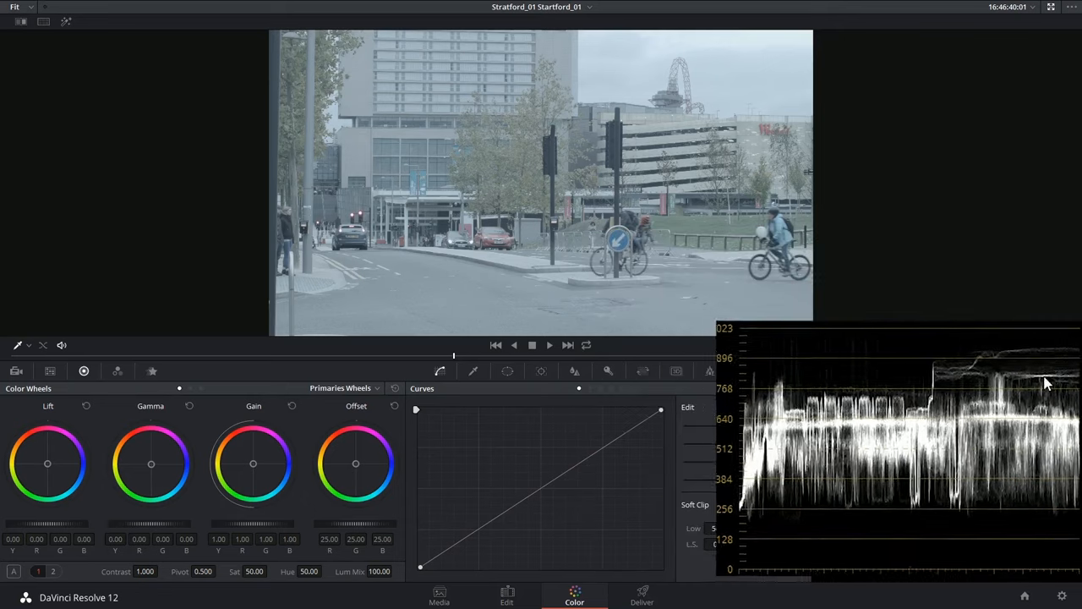
key(alt+f)
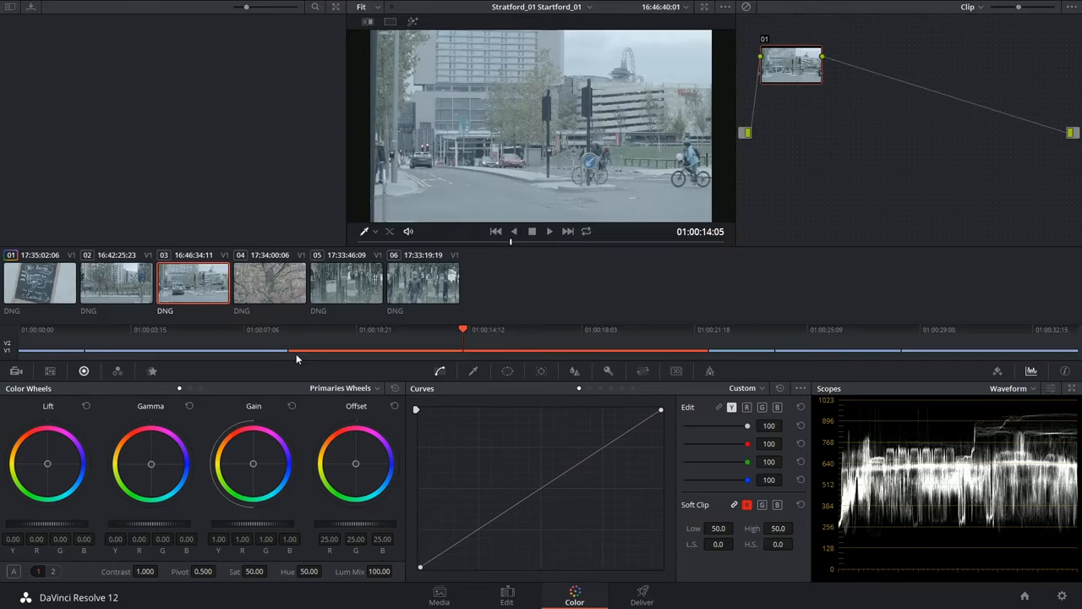
click(39, 283)
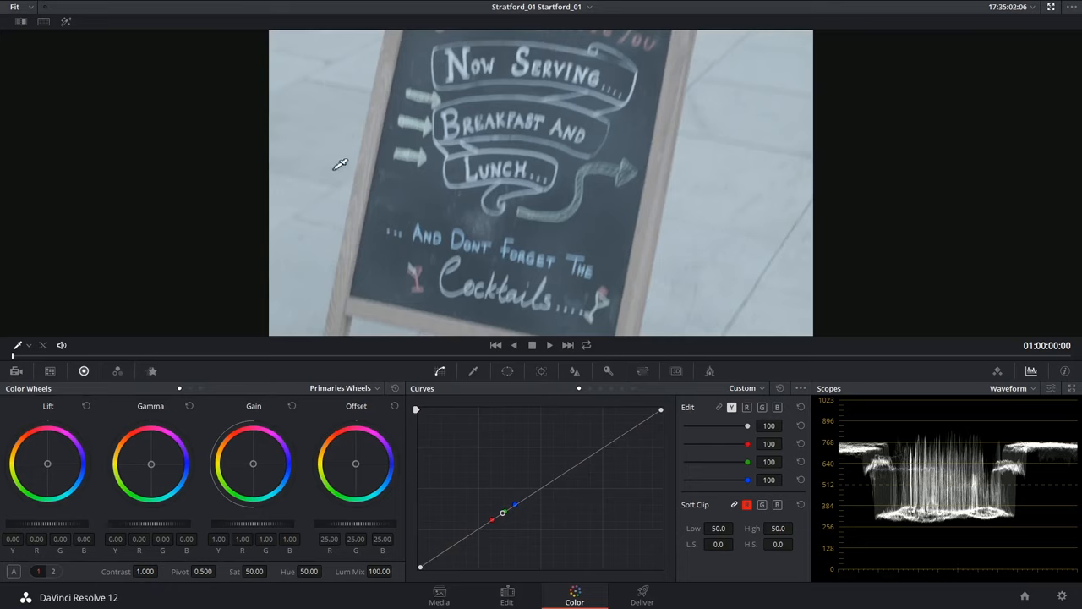
mouse_move(303, 234)
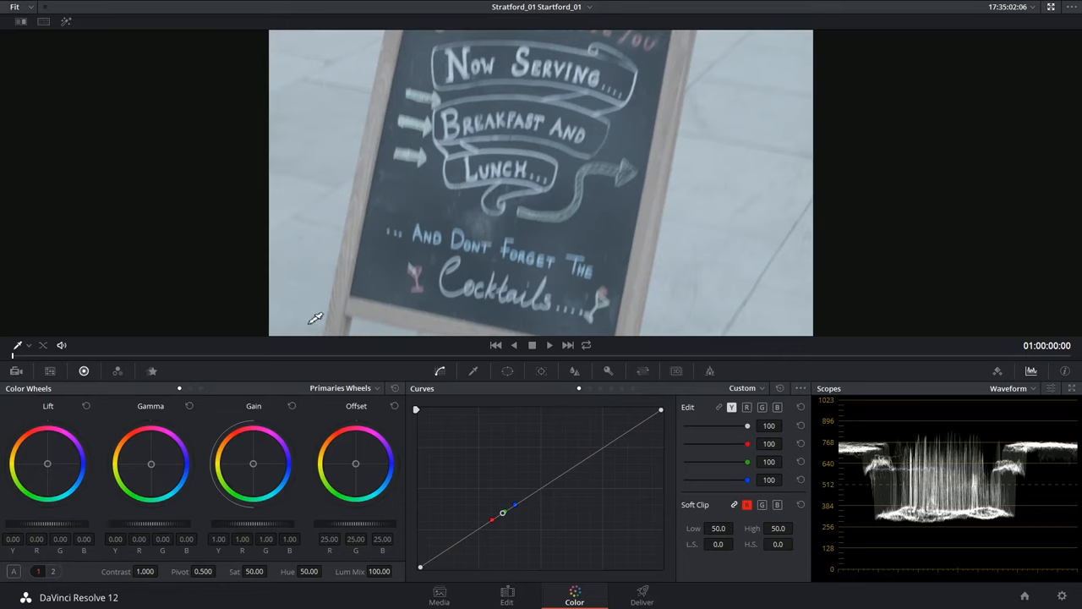
mouse_move(856, 462)
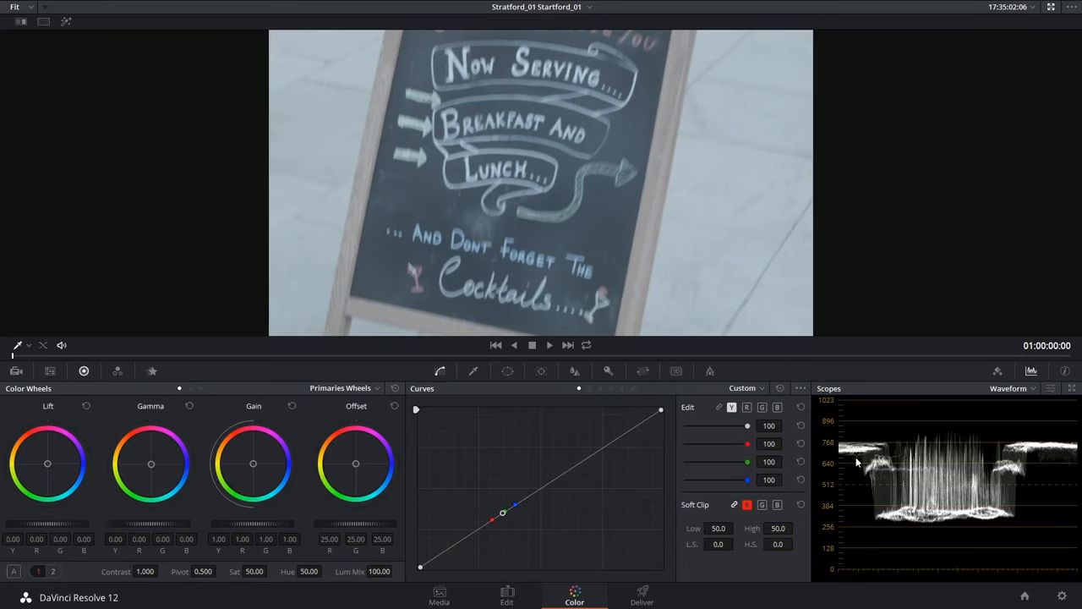
mouse_move(857, 466)
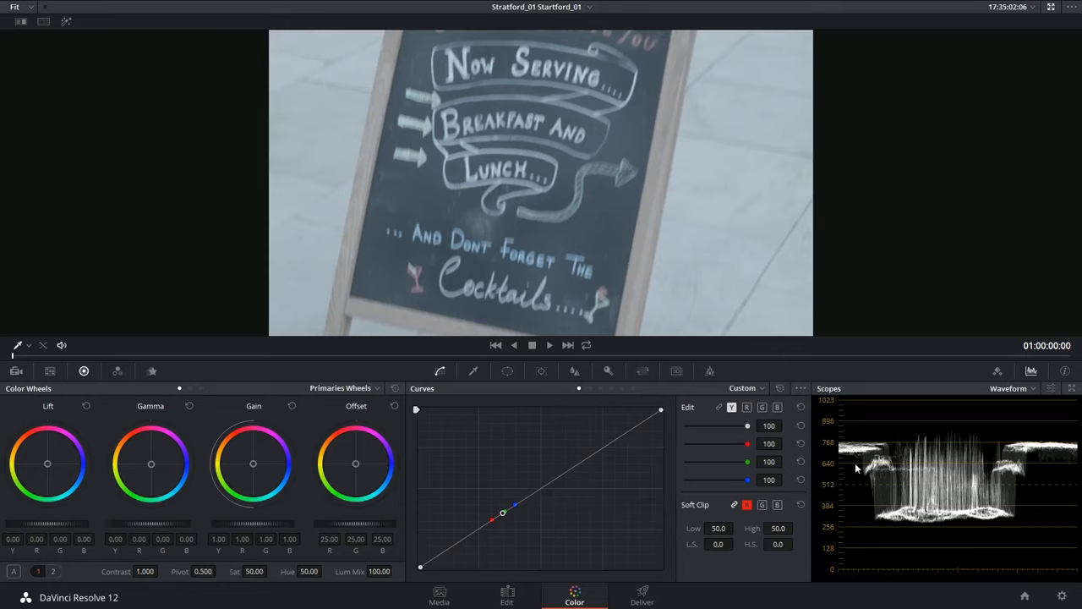
mouse_move(471, 199)
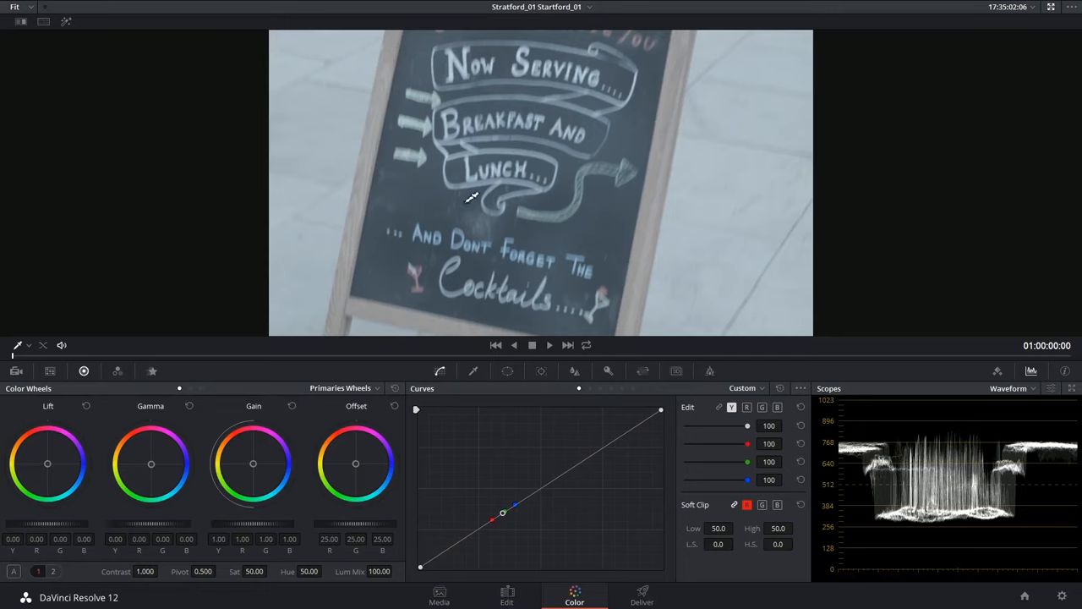
mouse_move(493, 236)
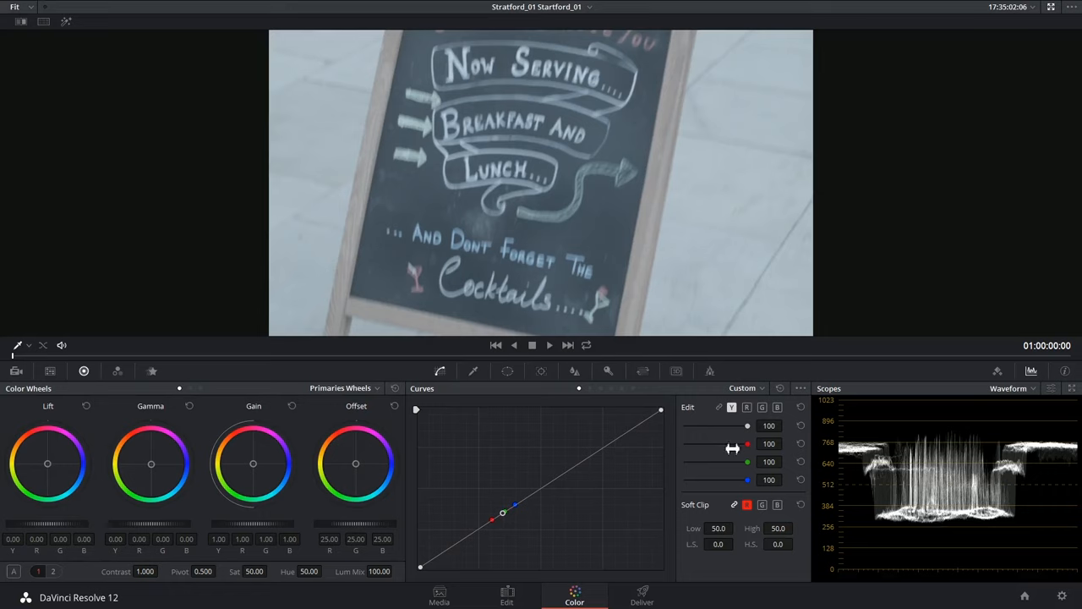
mouse_move(896, 526)
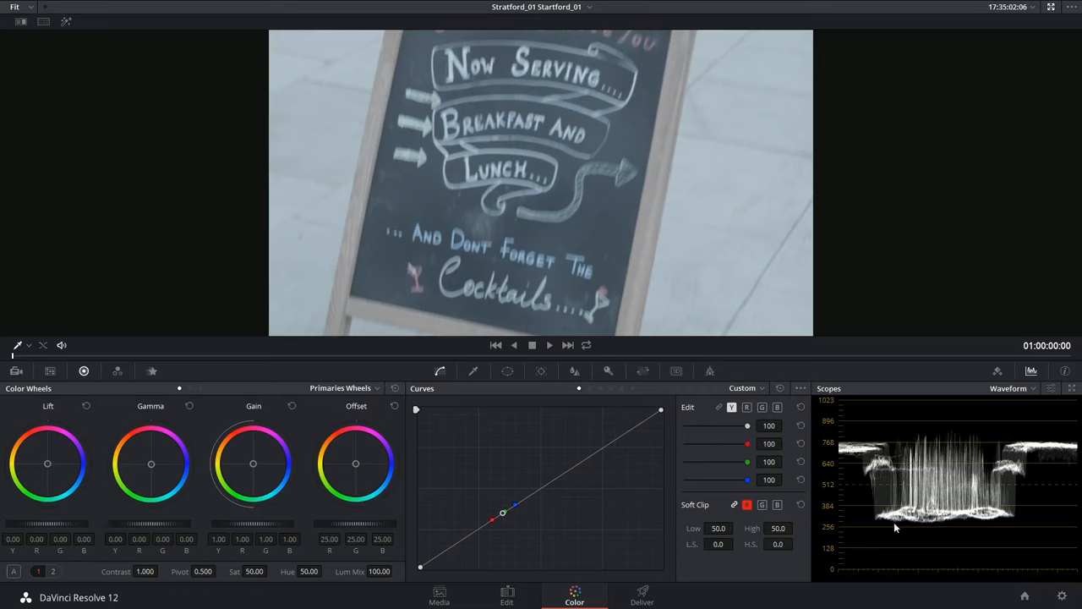
mouse_move(955, 468)
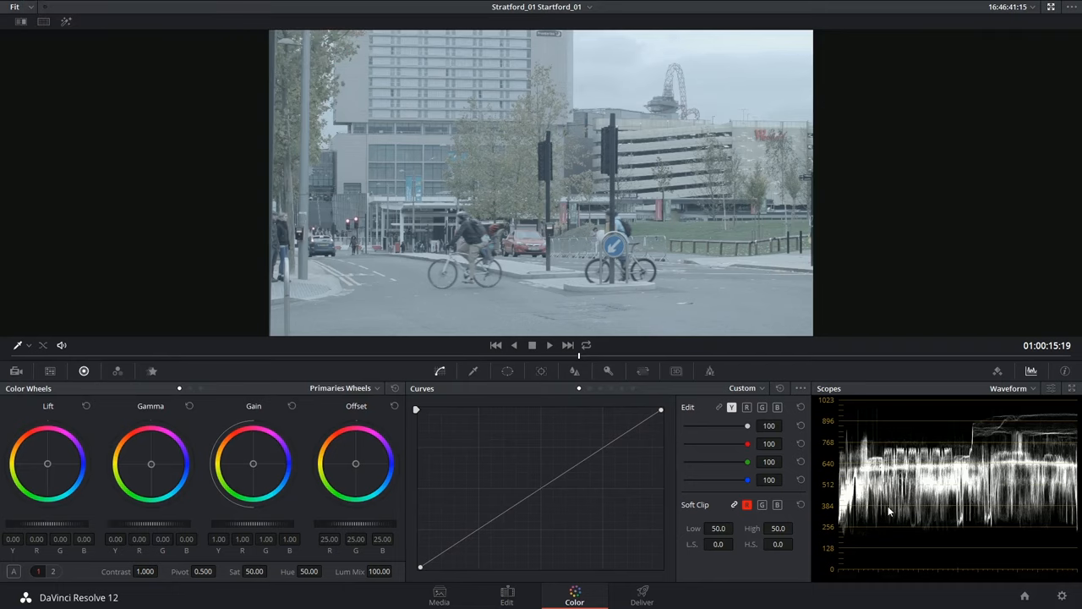
mouse_move(842, 524)
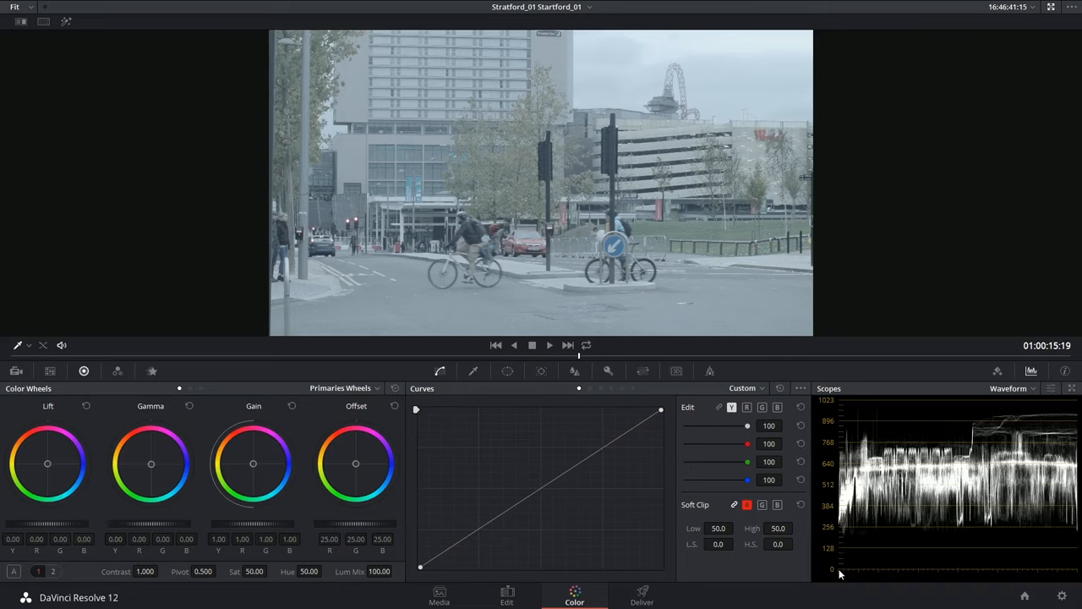
mouse_move(857, 572)
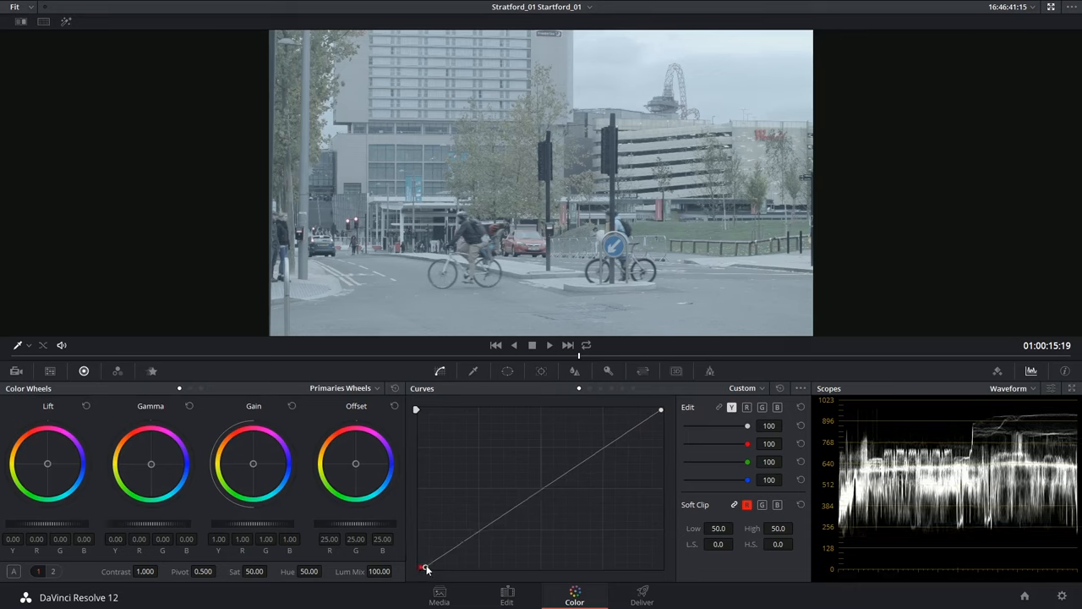
Pull the Y curve's black and white points inward to deepen shadows and brighten highlights, then bypass grades to compare.
drag(427, 568, 422, 567)
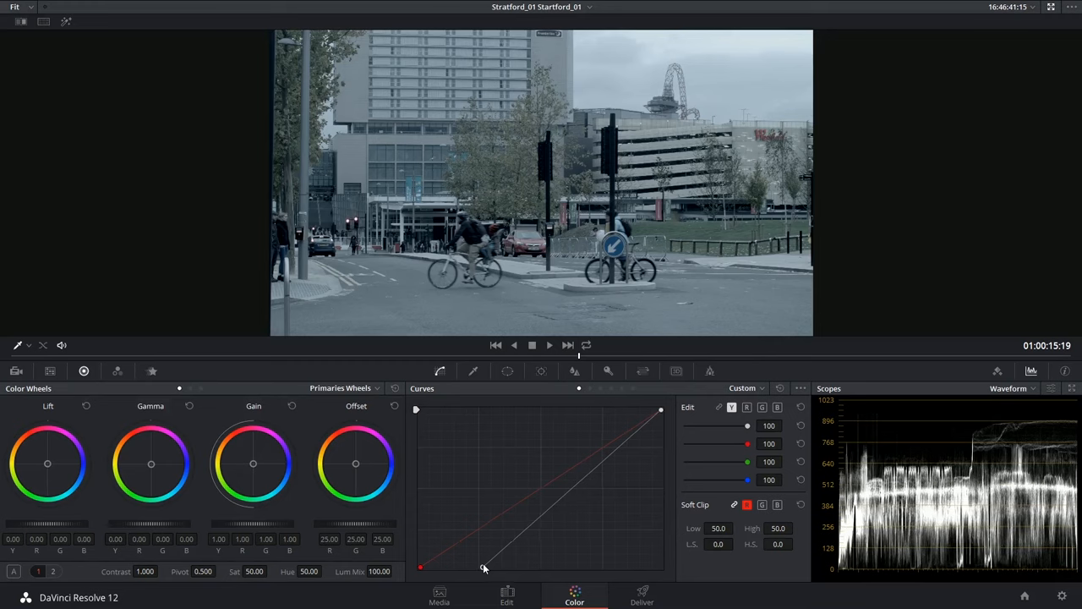
drag(484, 567, 535, 566)
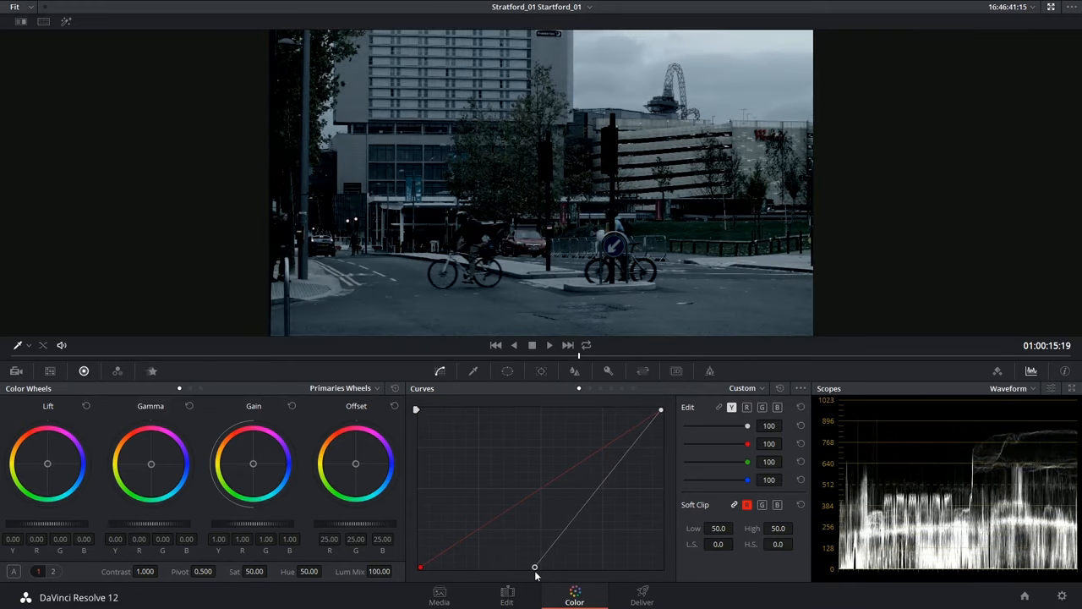
drag(534, 566, 524, 568)
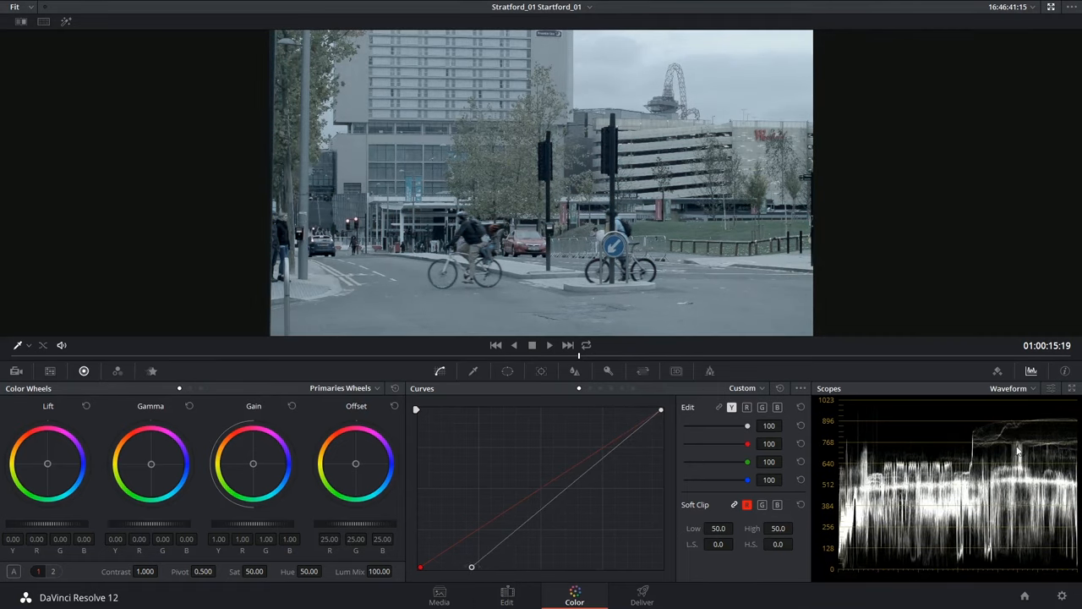
drag(660, 409, 662, 412)
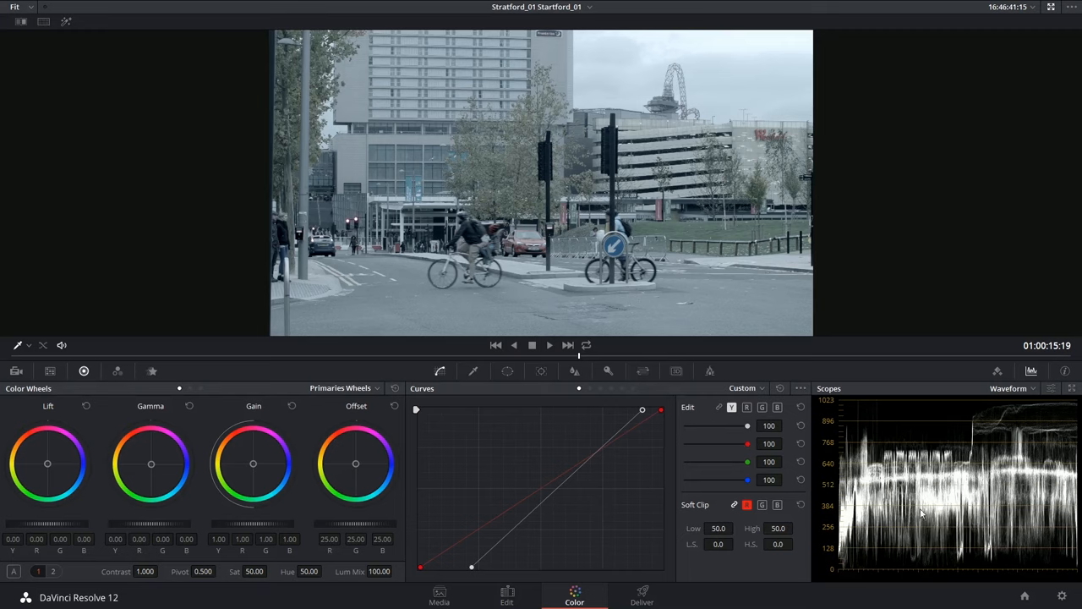
mouse_move(554, 528)
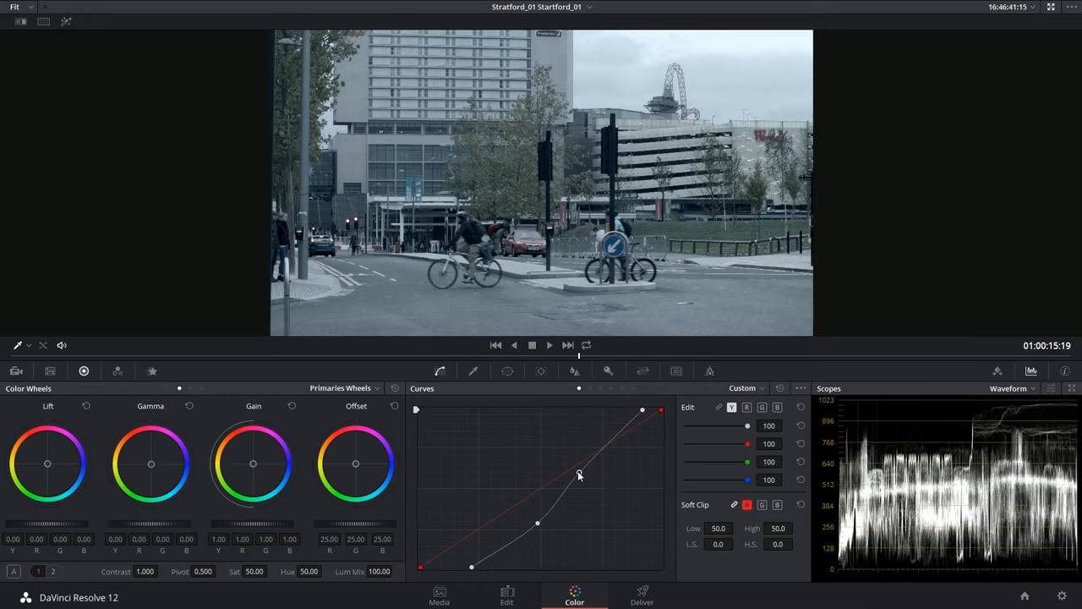
key(shift+d)
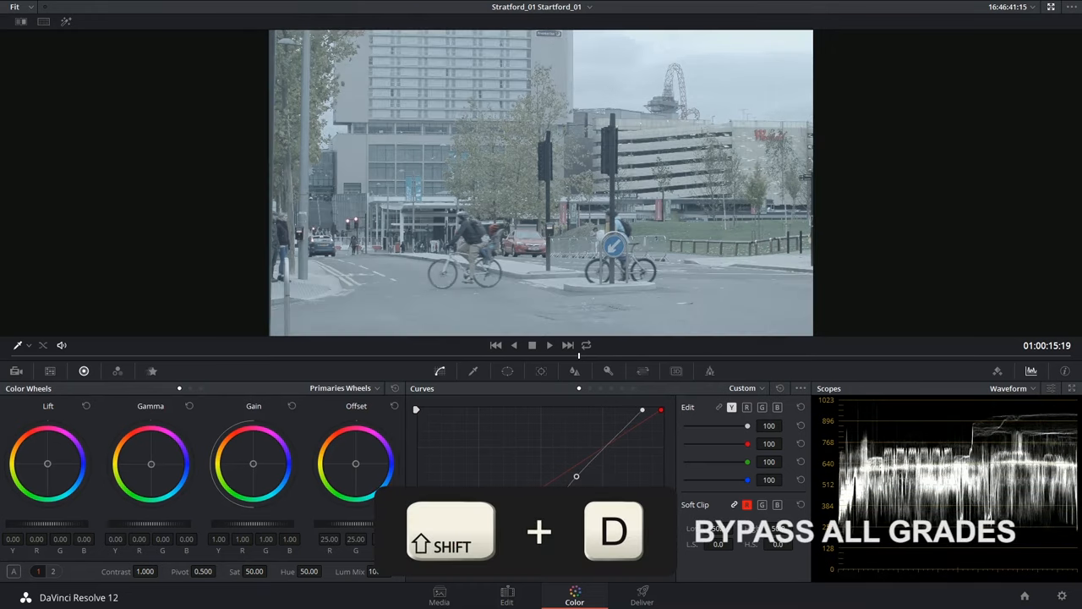
Re-enable all grades and switch to clip 05, the steel poles.
key(shift+d)
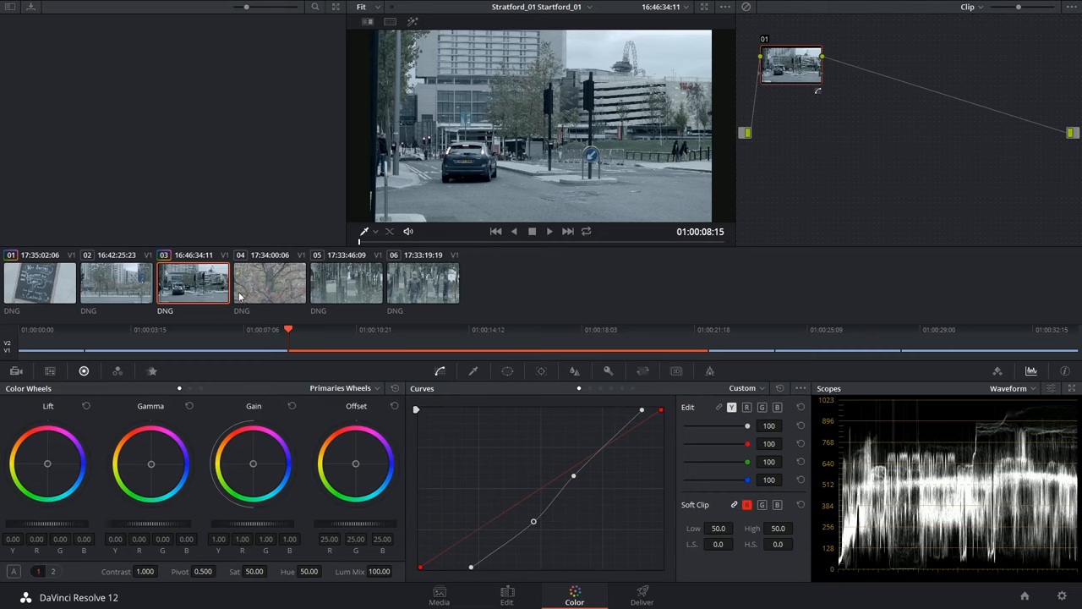
click(345, 282)
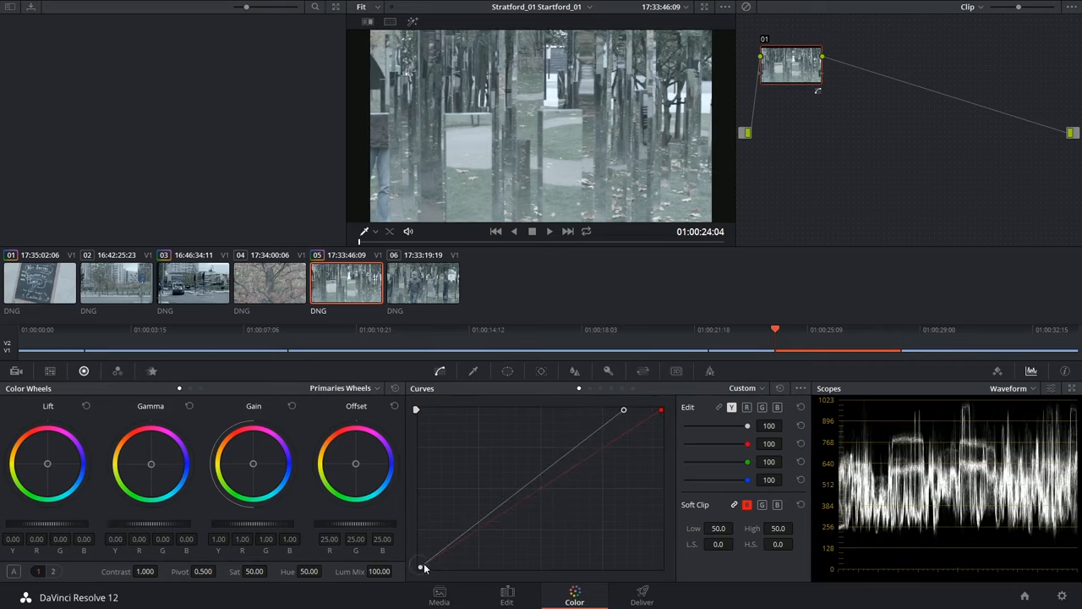
Pull in the poles clip's black point and add a midtone point, checking against the graded street clip.
drag(420, 565, 442, 565)
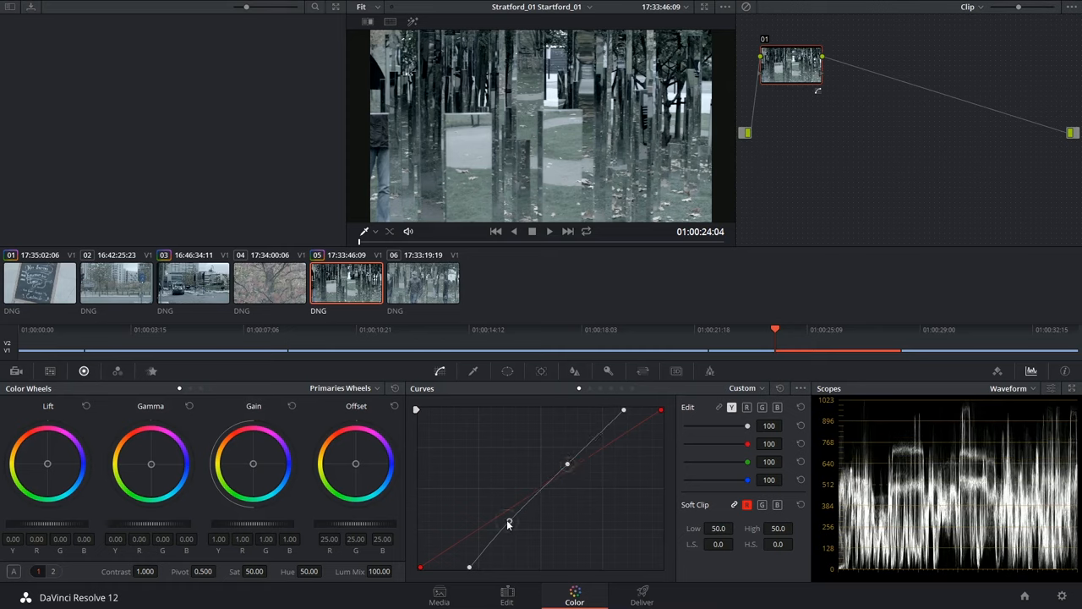
drag(509, 521, 499, 536)
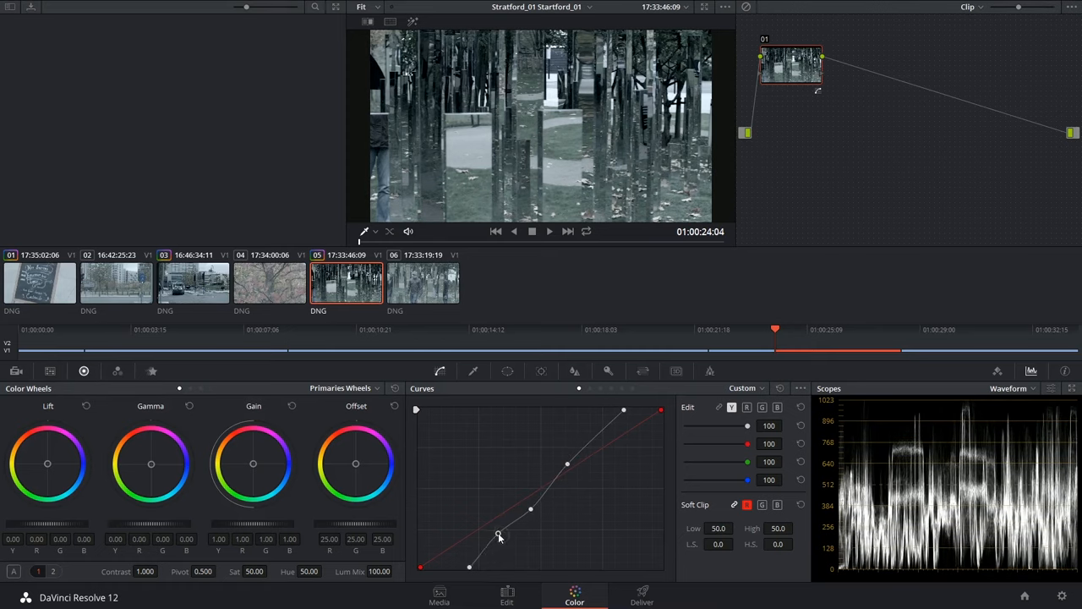
click(193, 283)
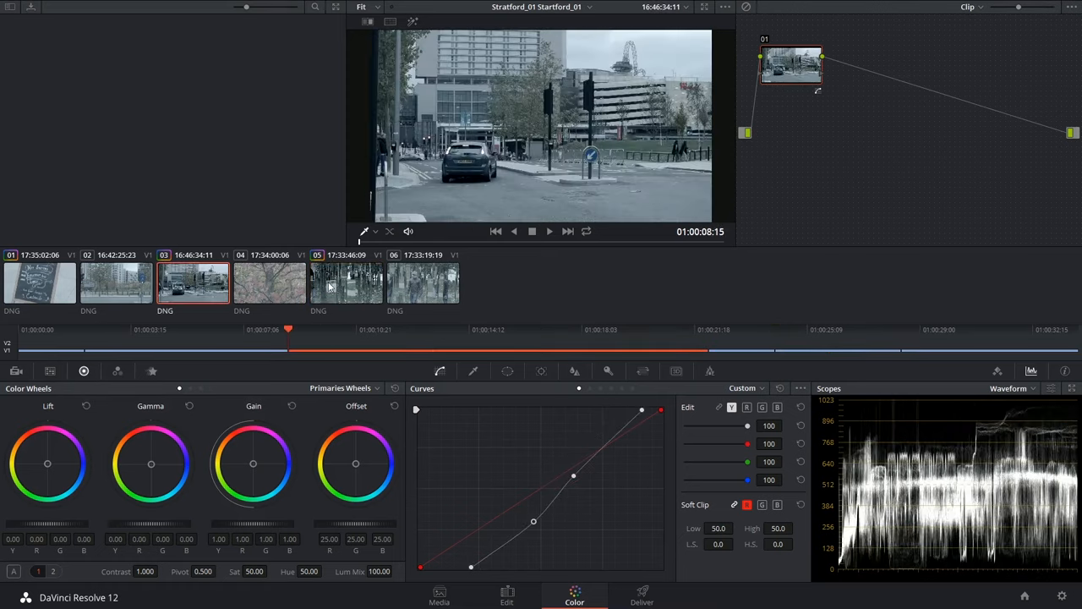
click(346, 283)
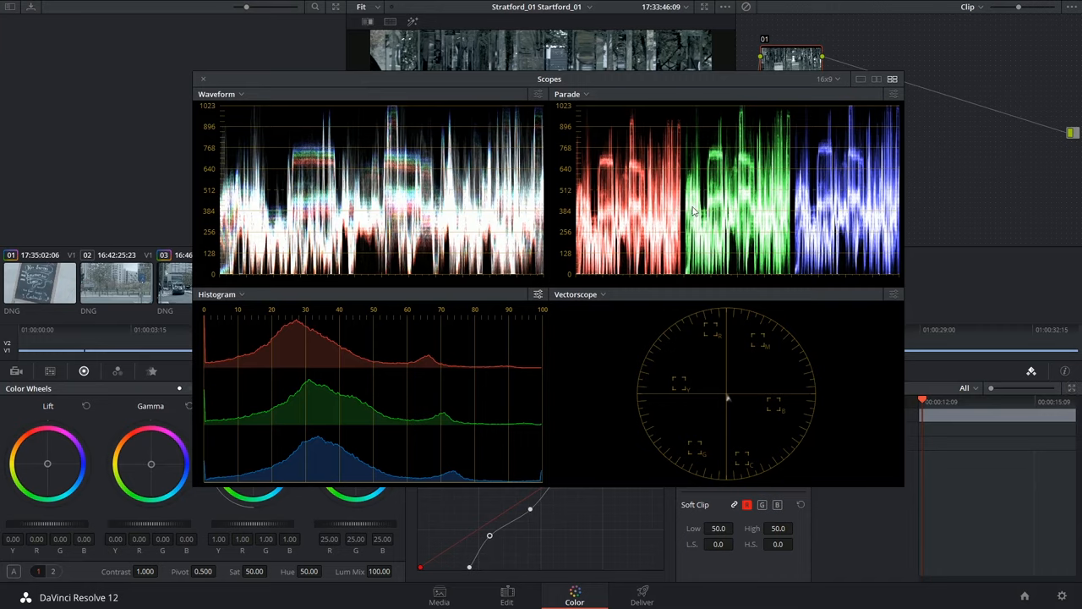
mouse_move(641, 230)
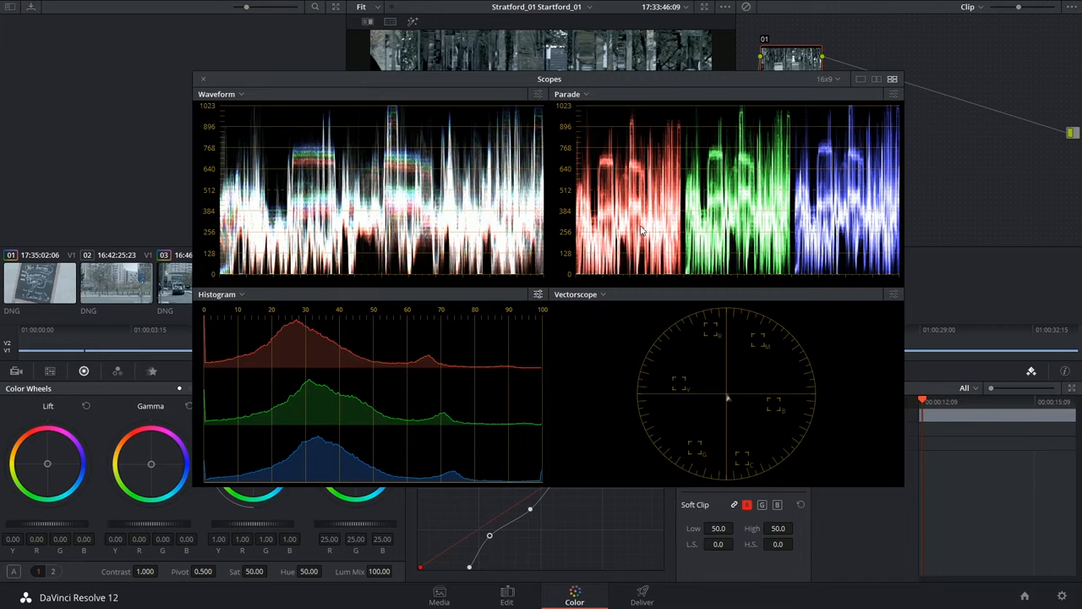